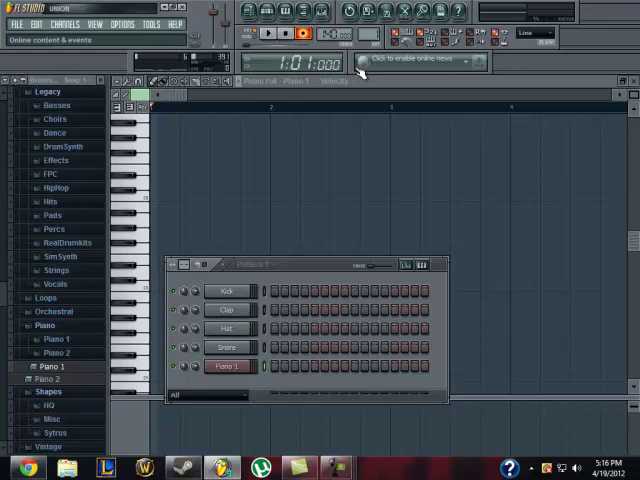
mouse_move(355, 65)
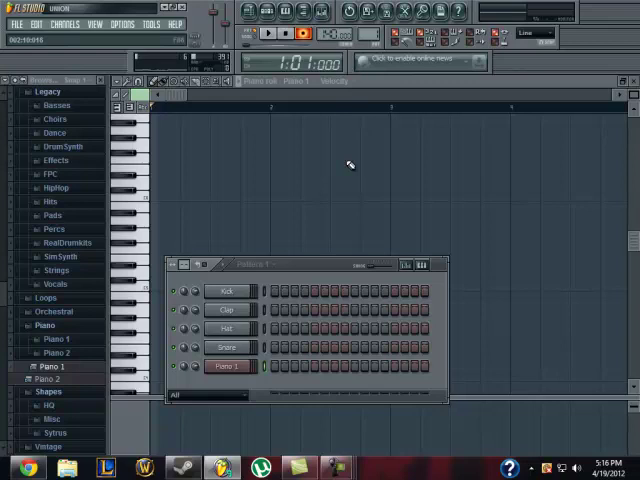
mouse_move(320, 267)
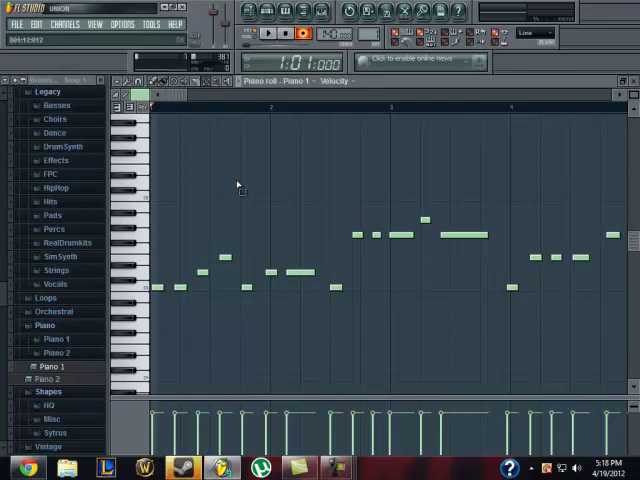
mouse_move(150, 152)
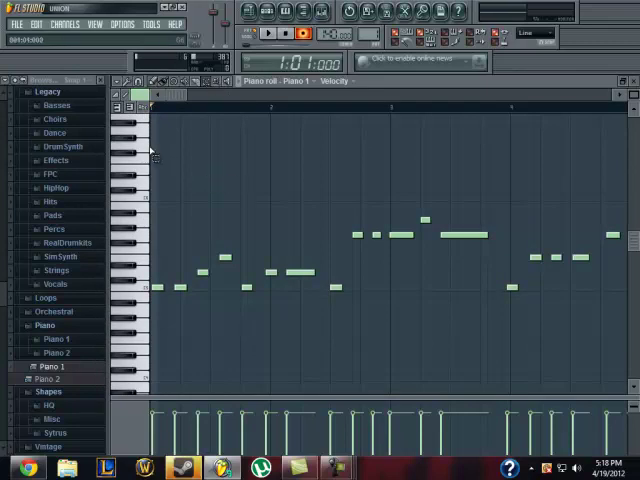
left_click_drag(155, 145, 232, 290)
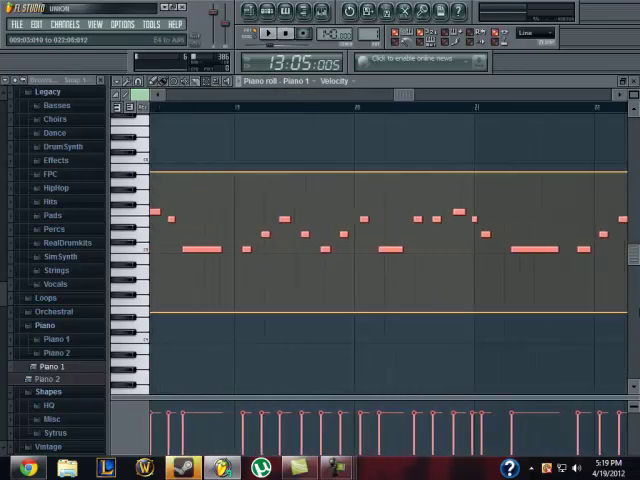
- Scroll the piano roll right to view more of the Piano 1 melody
scroll("right", 3)
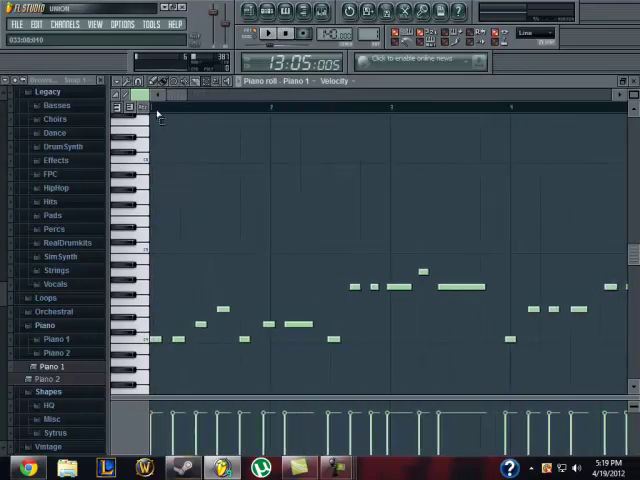
- Return playback to the pattern's start in the Piano 1 piano roll
left_click(35, 24)
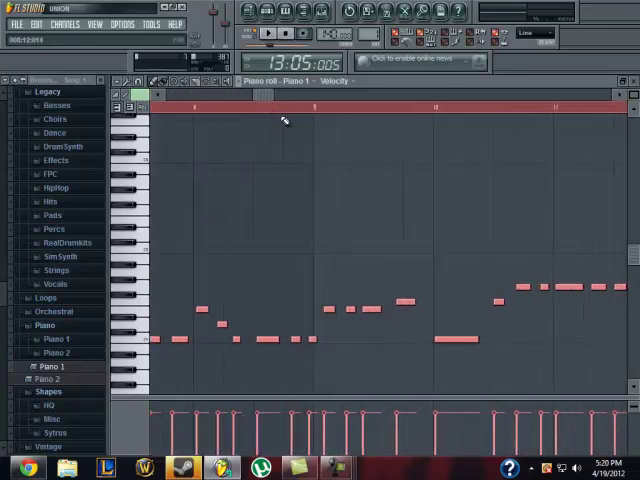
left_click(318, 107)
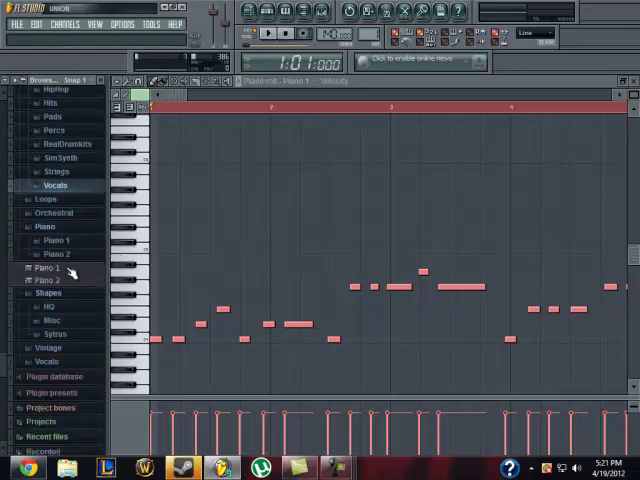
left_click(27, 212)
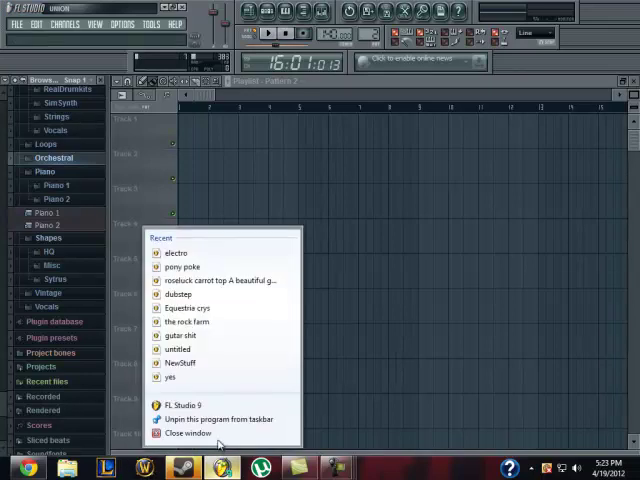
- Close the FL Studio window, bringing up the save-changes prompt for the untitled project
left_click(189, 433)
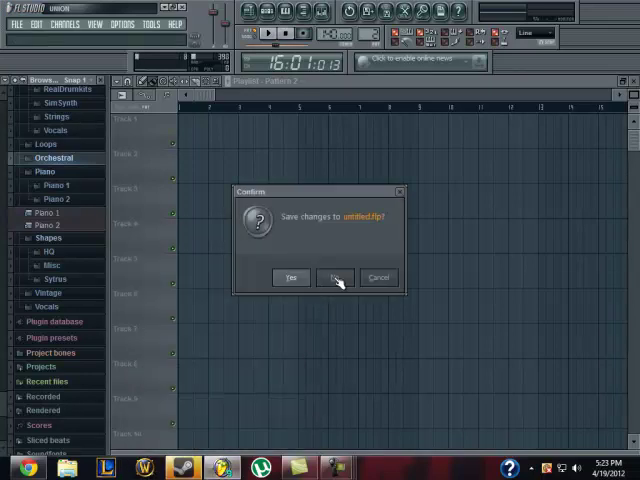